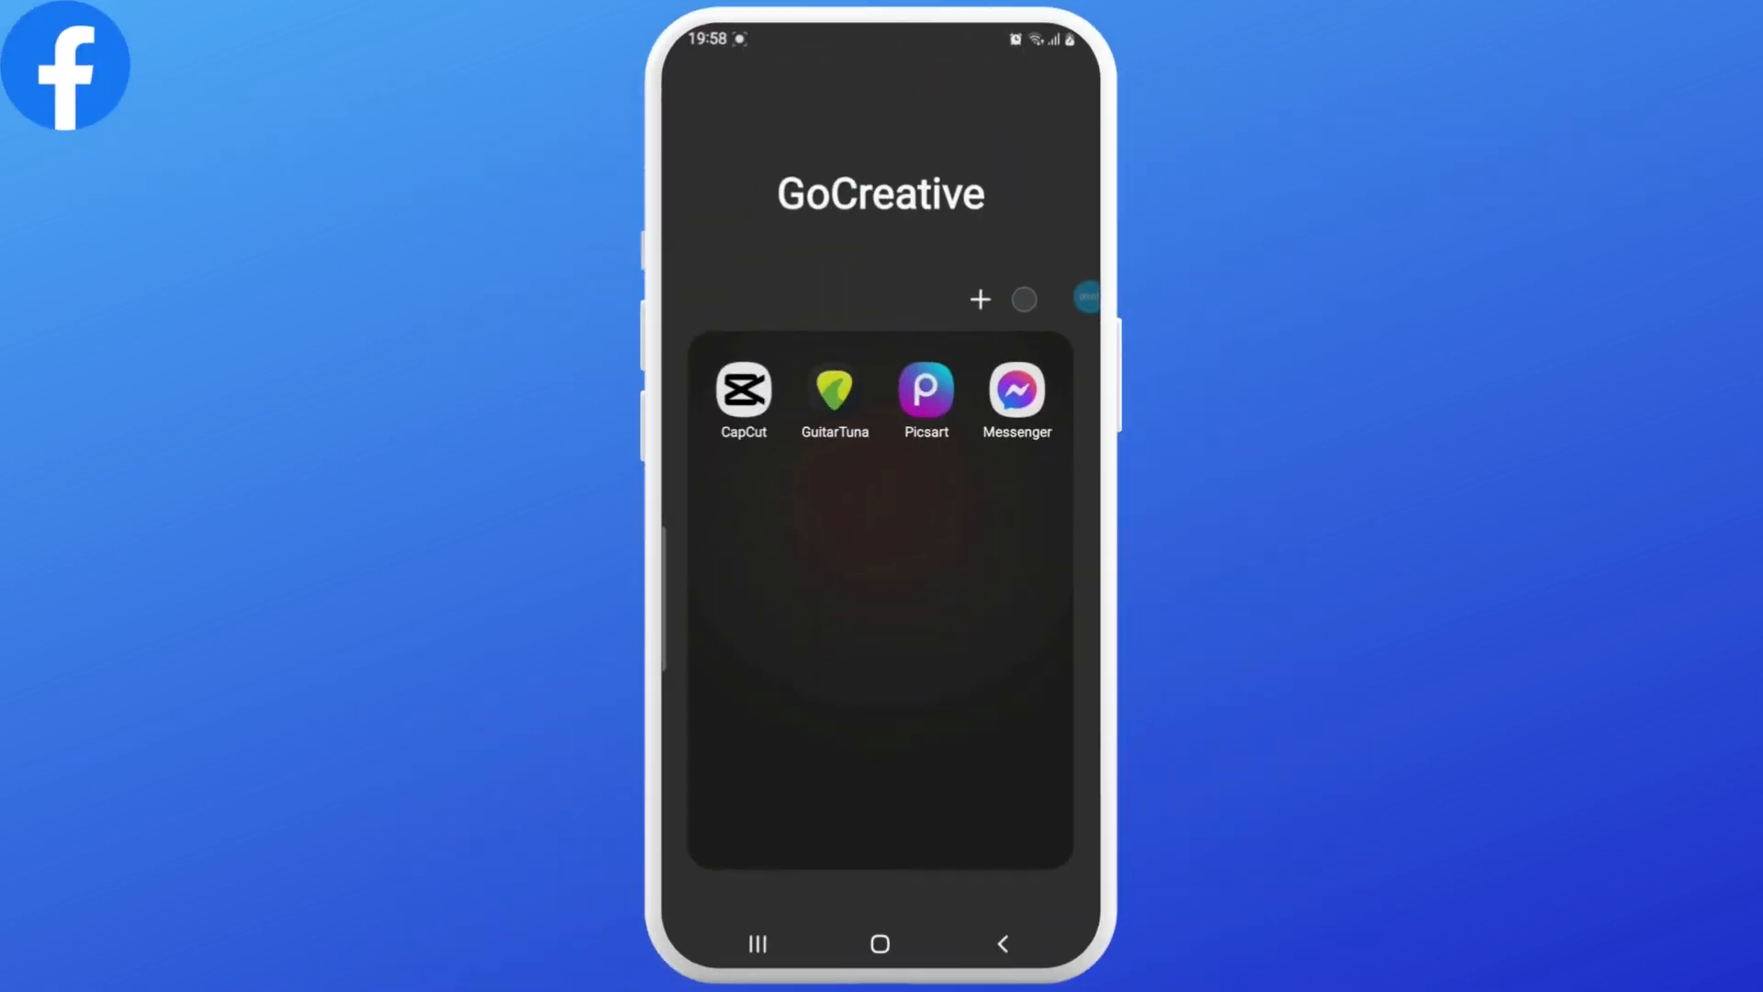
# Launch Messenger and land in the Lego conversation with two covered photos.
pyautogui.click(1016, 385)
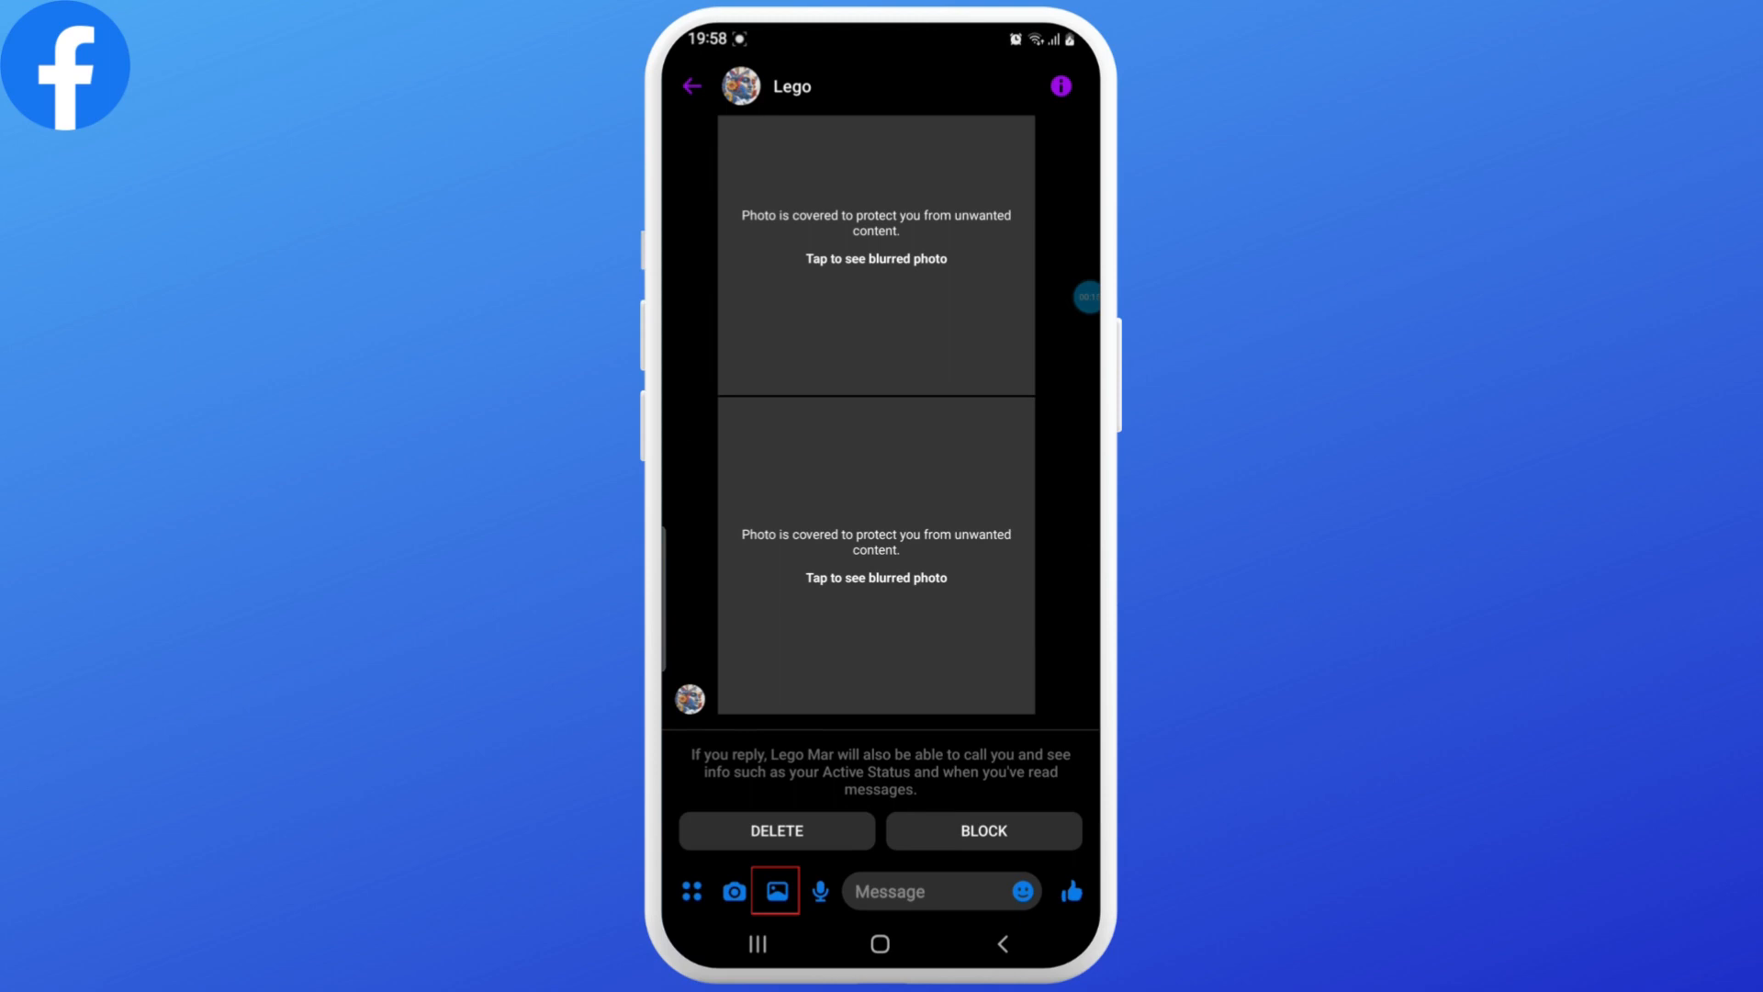
# Select the 1:02 video from the phone gallery so Edit and Send options appear.
pyautogui.click(775, 891)
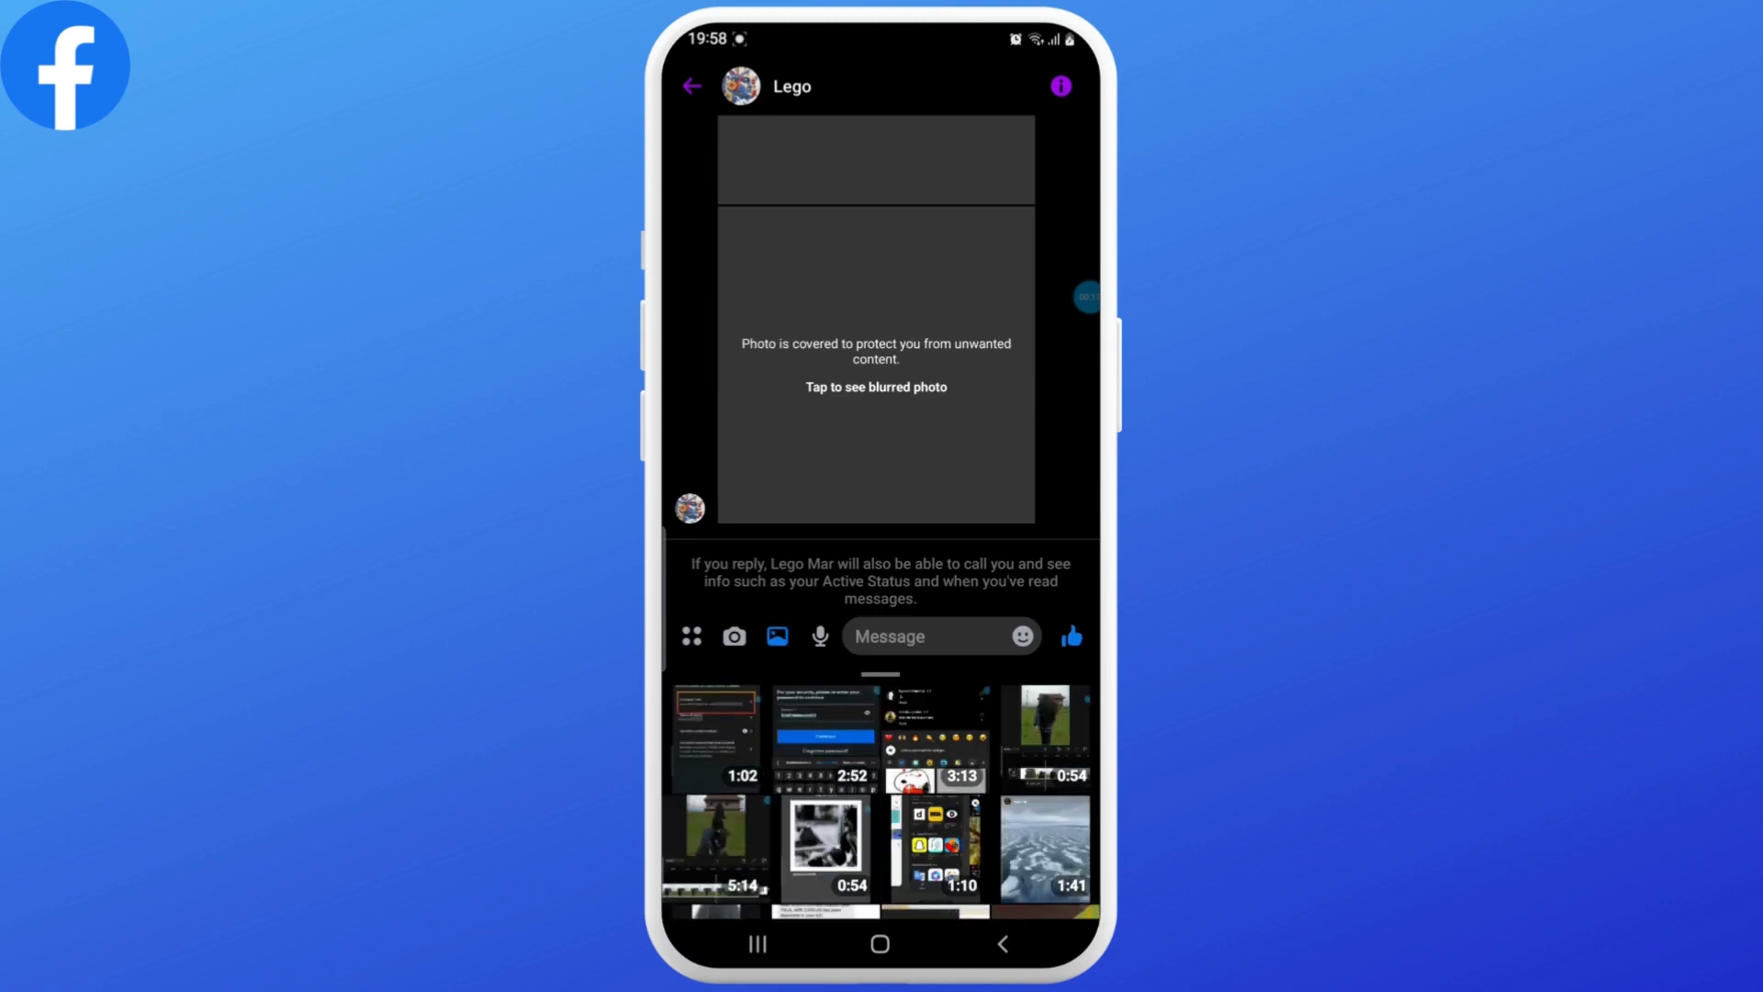
pyautogui.click(714, 736)
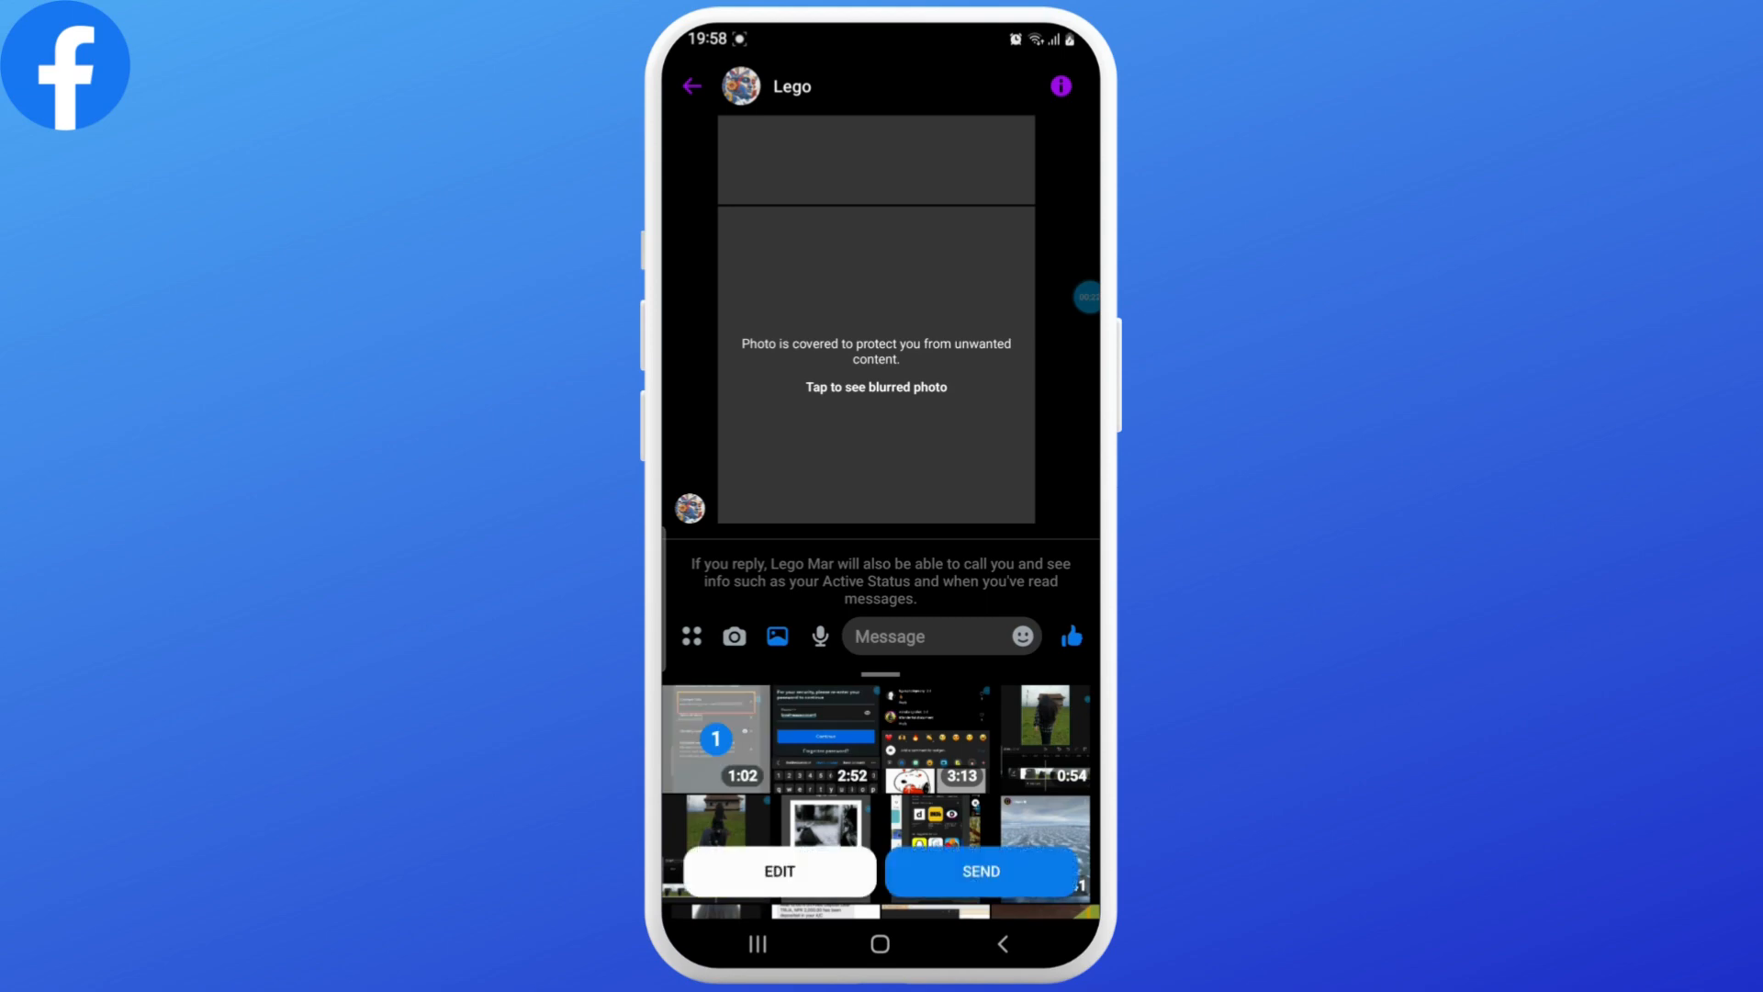